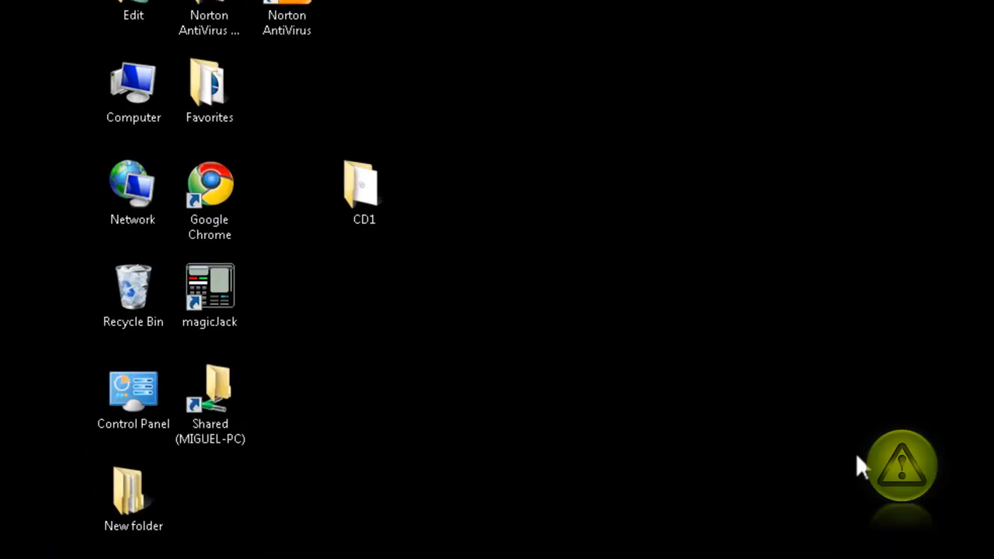
# Open the CD1 folder icon on the desktop in Windows Explorer
pyautogui.doubleClick(364, 186)
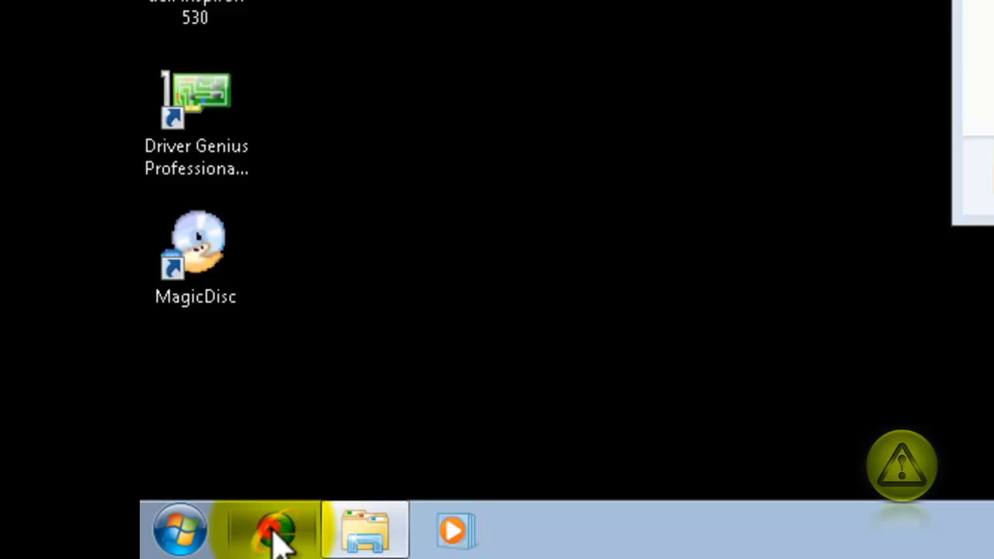
# Paste the avoiderrors.net archives/1795 UIF article address into Internet Explorer's address bar
pyautogui.click(271, 529)
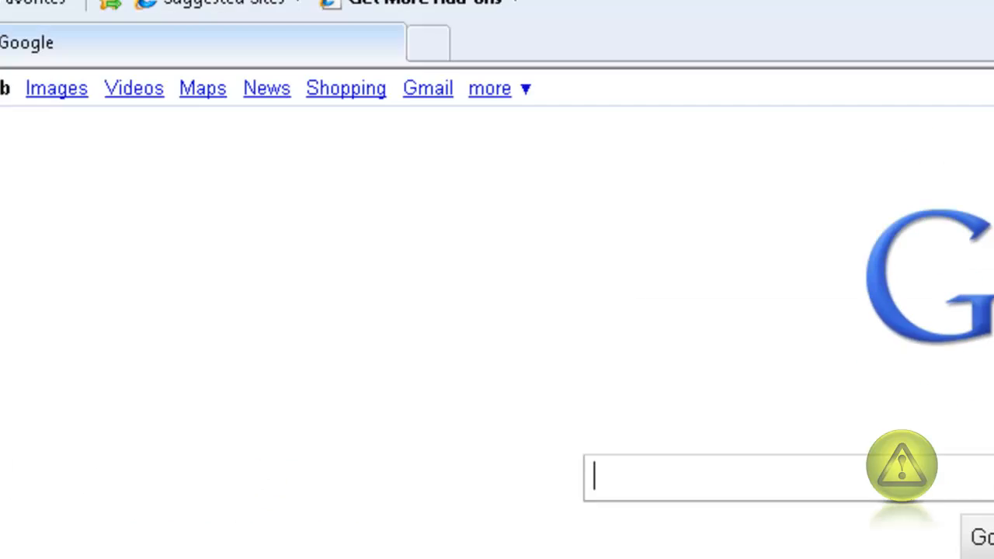
pyautogui.rightClick(187, 56)
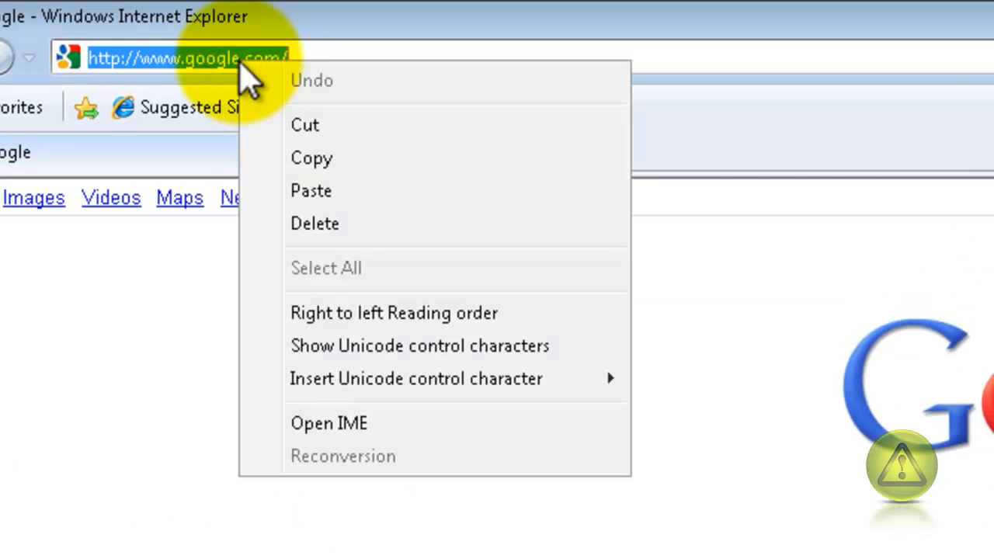
pyautogui.moveTo(334, 225)
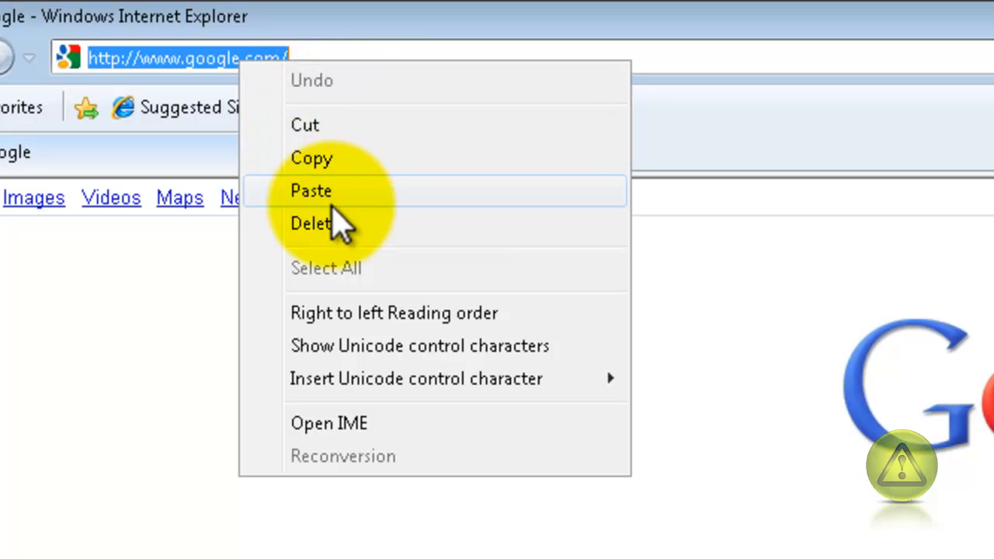
pyautogui.click(310, 190)
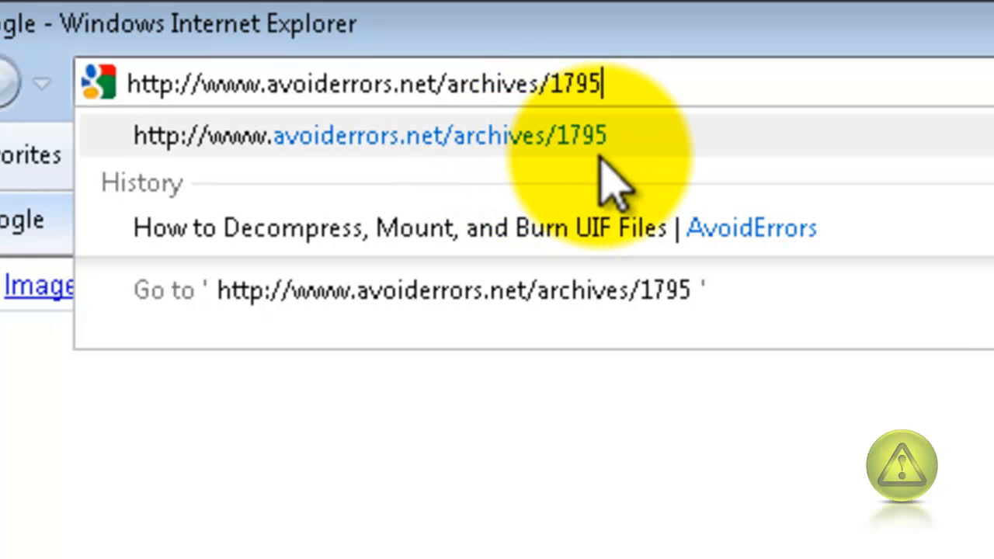
pyautogui.moveTo(380, 179)
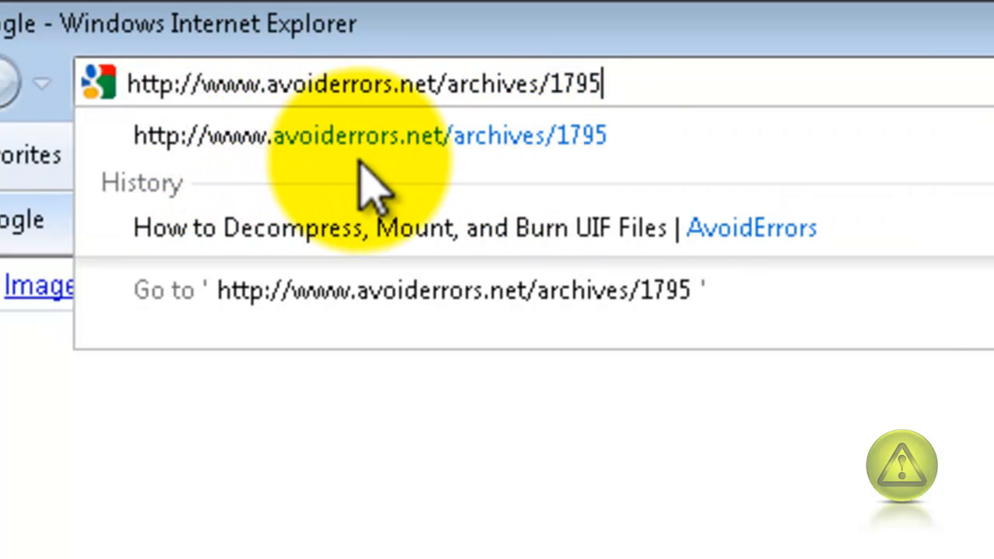
pyautogui.moveTo(567, 194)
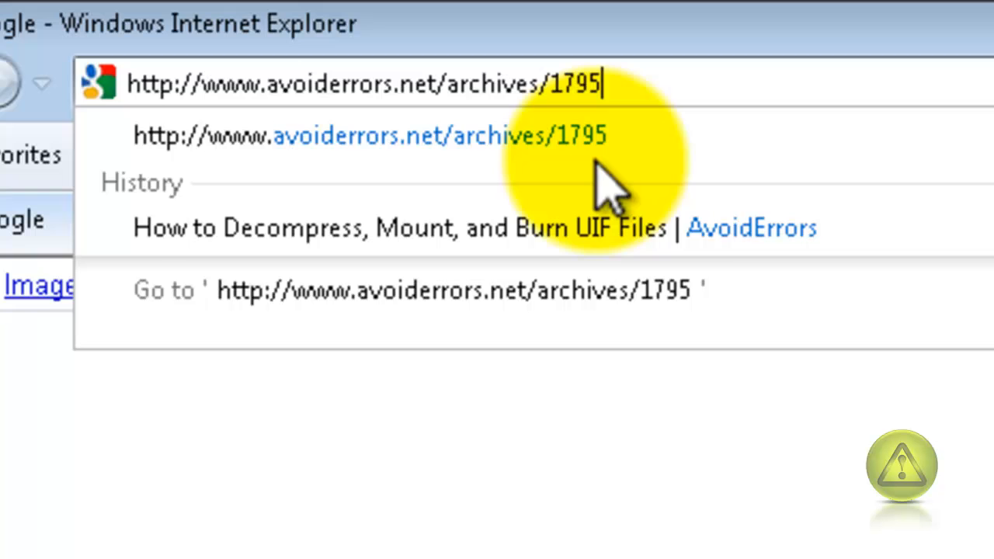
pyautogui.moveTo(528, 139)
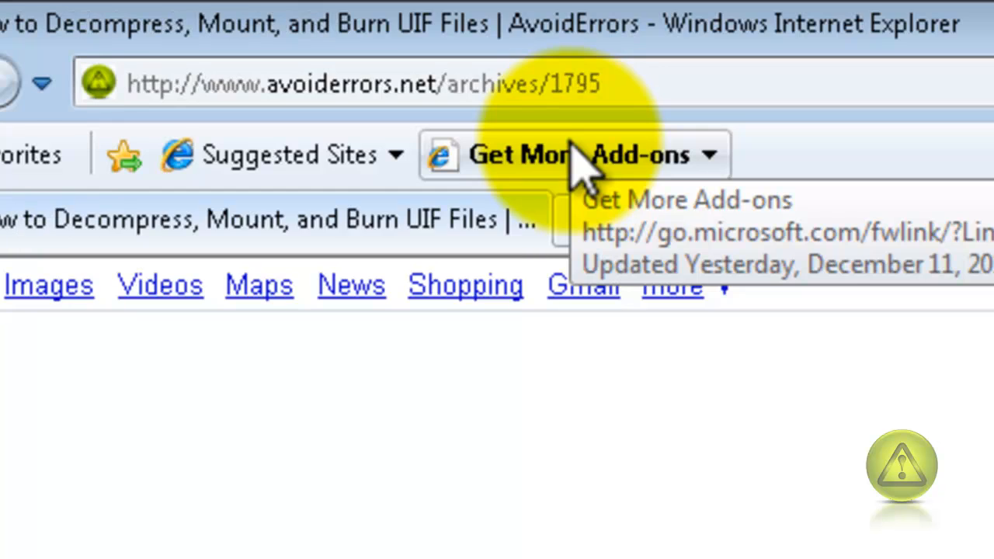
# Download the MagicISO installer from the article and run it past both security warnings
pyautogui.scroll(-3)
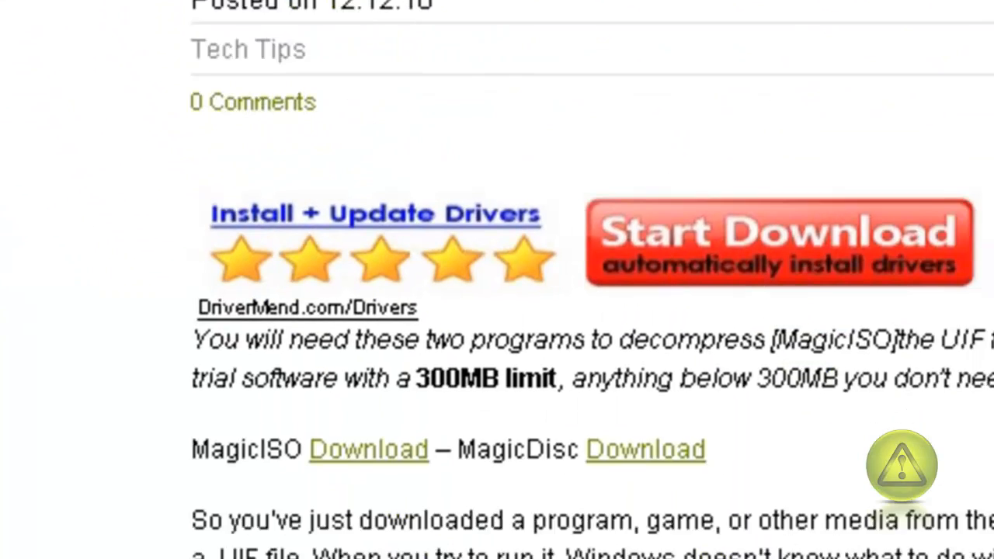
pyautogui.scroll(-3)
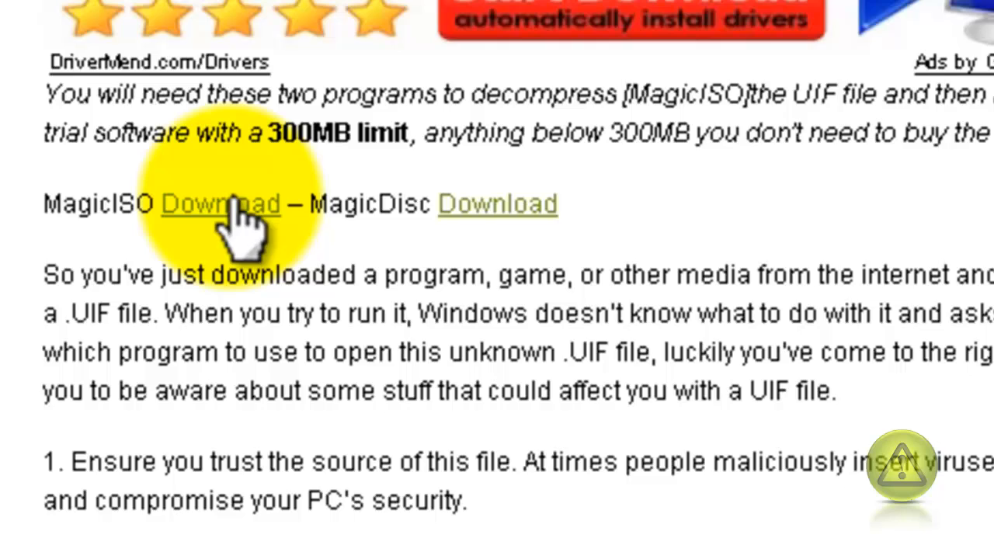
pyautogui.click(220, 204)
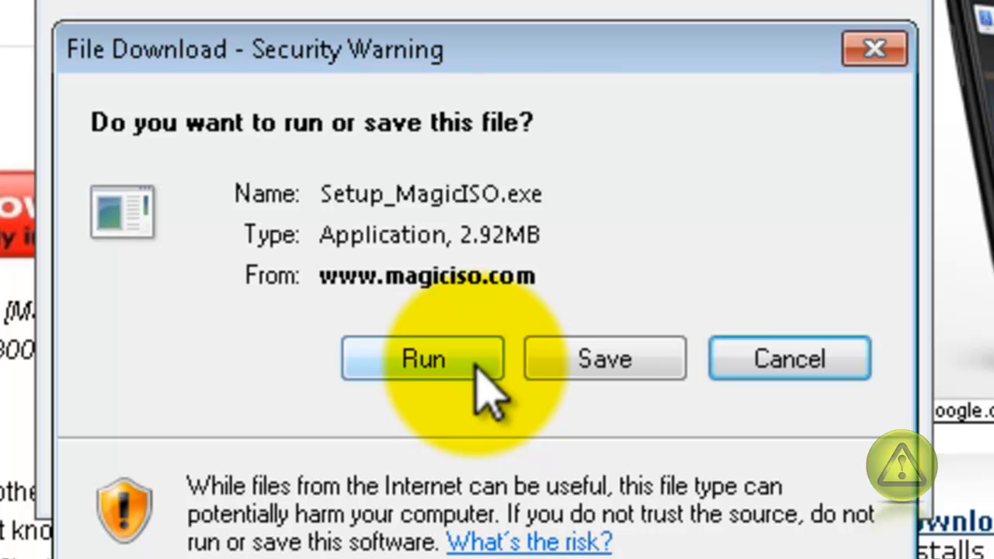
pyautogui.click(423, 358)
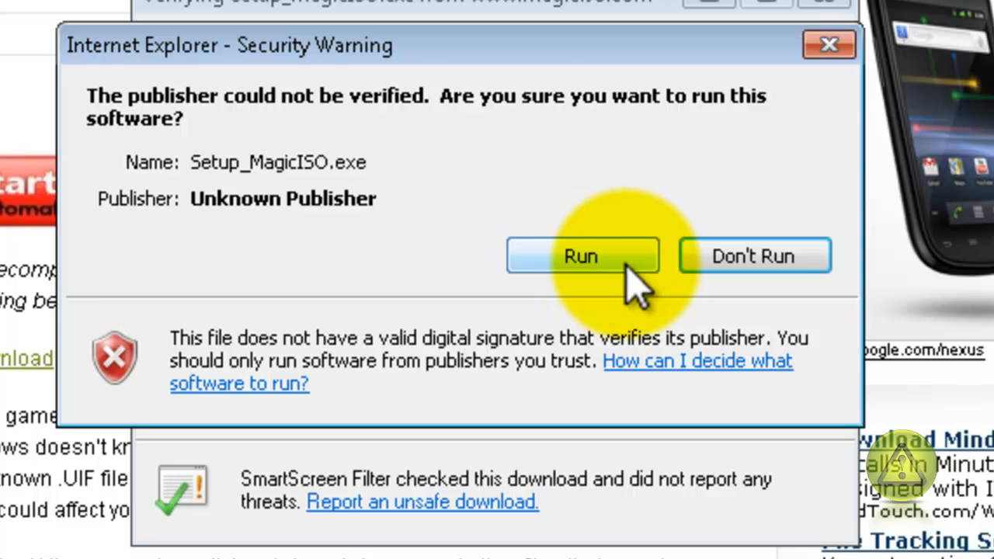
pyautogui.click(580, 255)
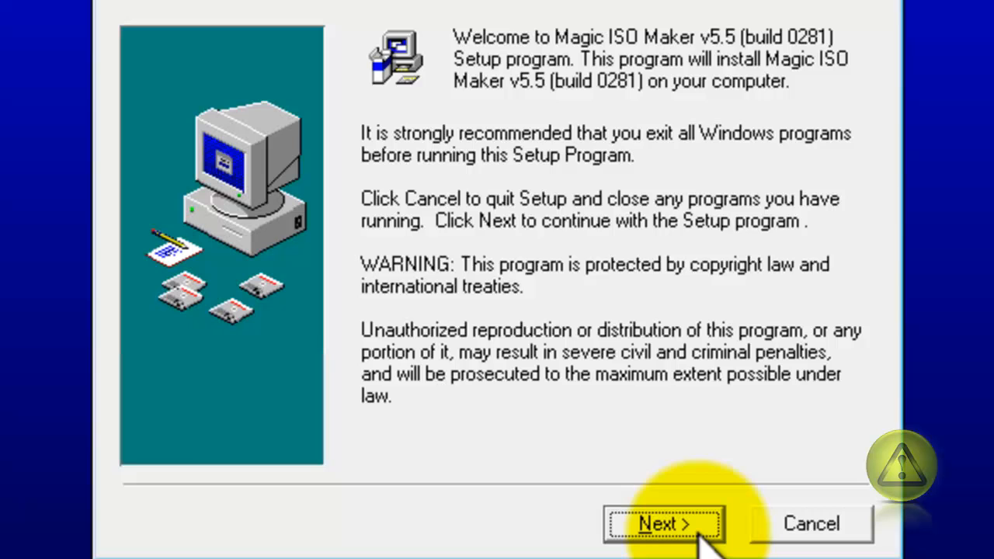
# Install Magic ISO Maker v5.5 into C:\Program Files\MagicISO with the MagicISO program group, then finish
pyautogui.click(663, 523)
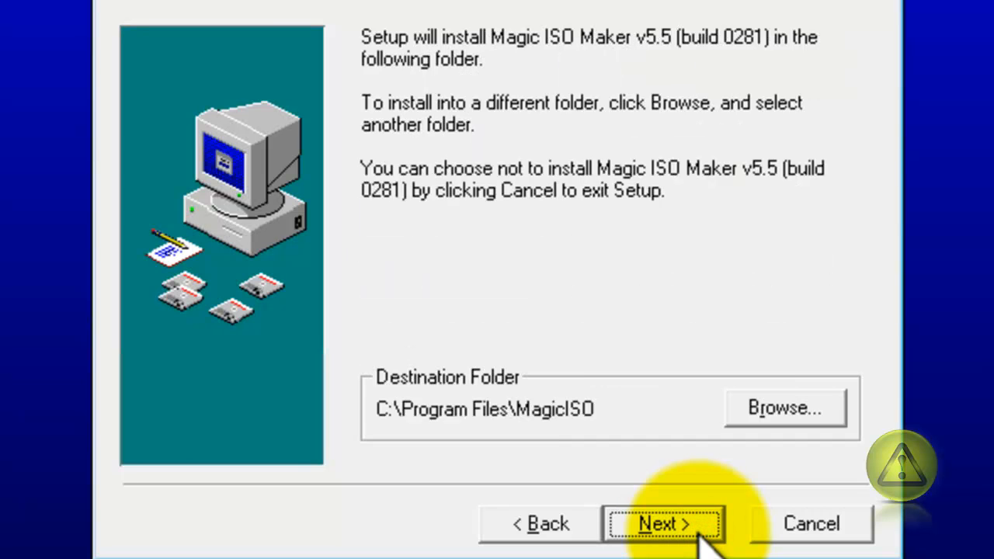
pyautogui.click(662, 524)
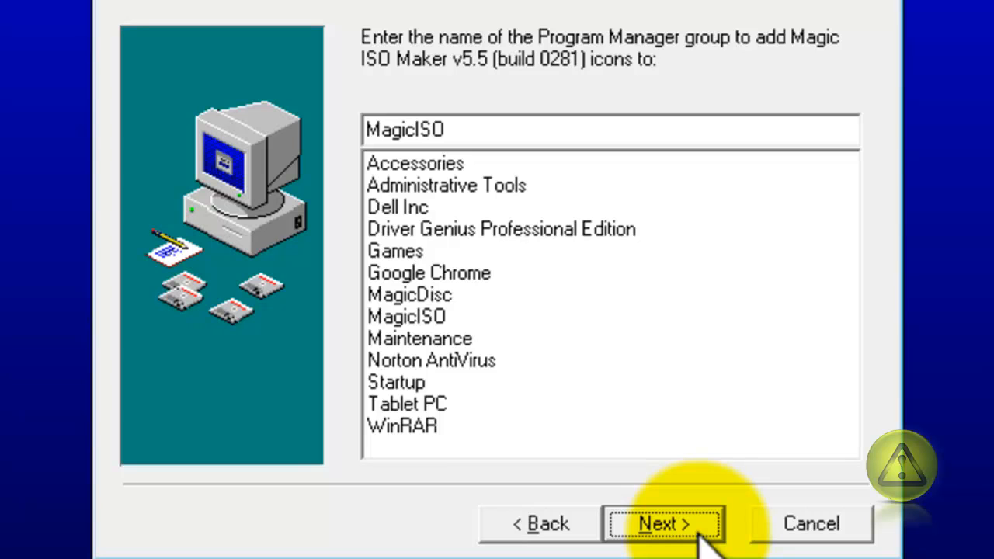
pyautogui.click(662, 524)
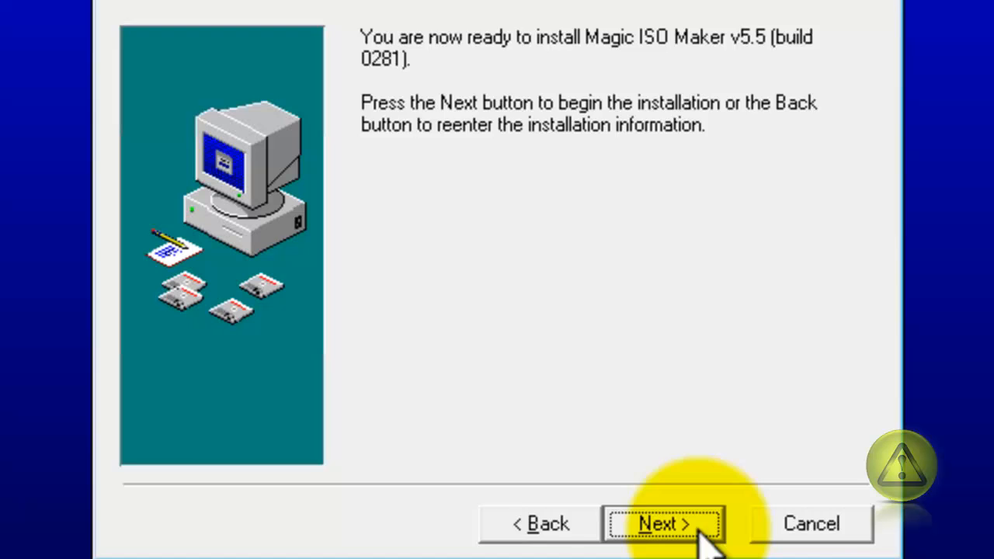
pyautogui.click(662, 523)
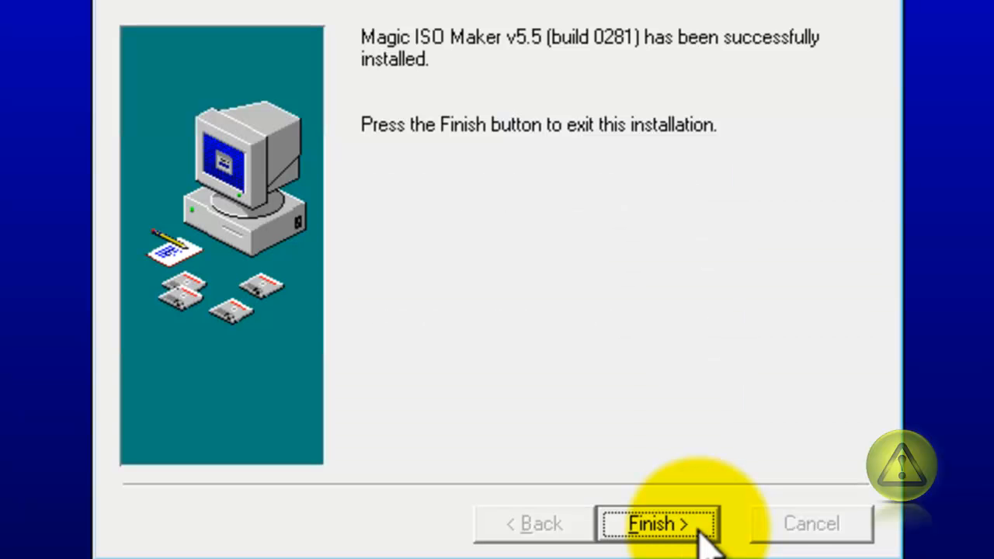
pyautogui.click(657, 524)
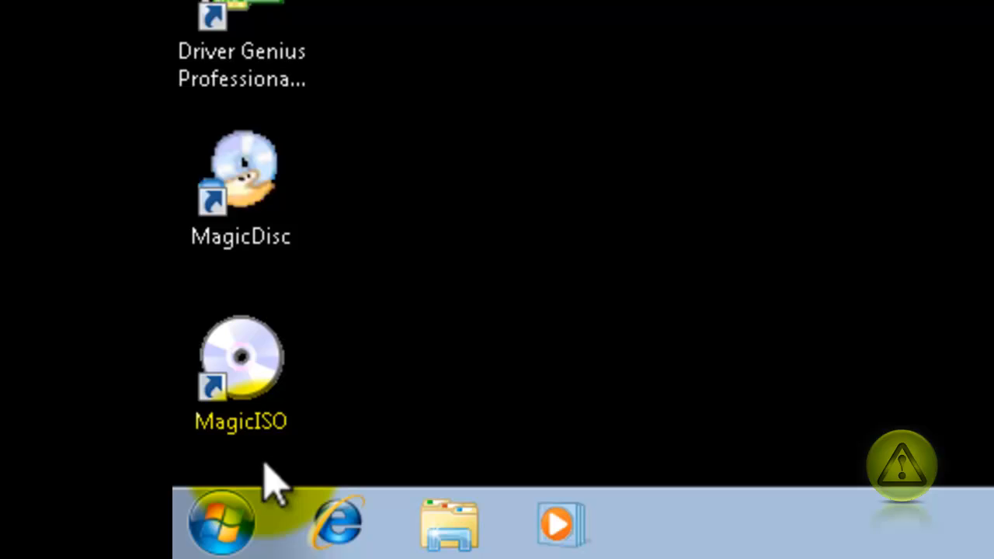
# Launch MagicISO from its desktop shortcut in trial mode and open the Tools menu
pyautogui.click(241, 365)
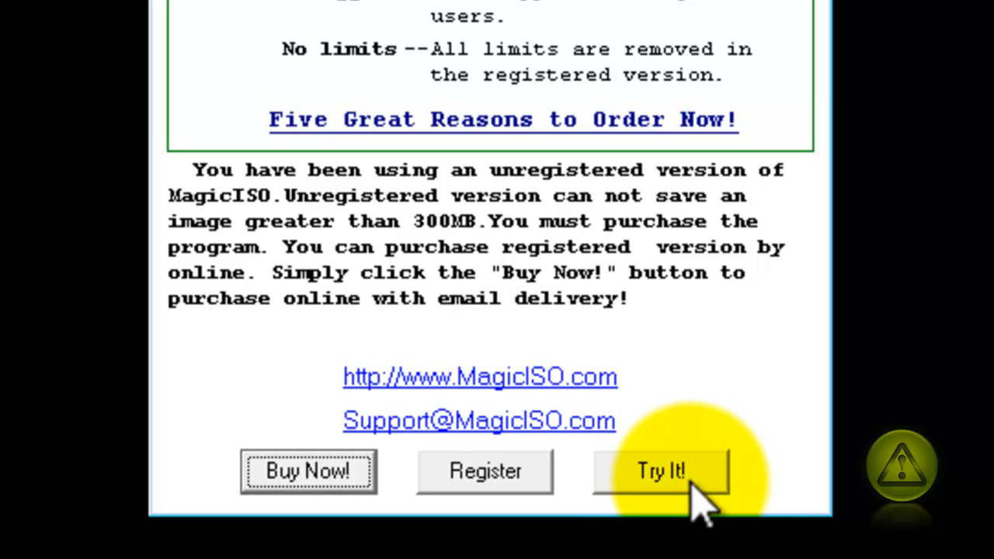
pyautogui.click(660, 470)
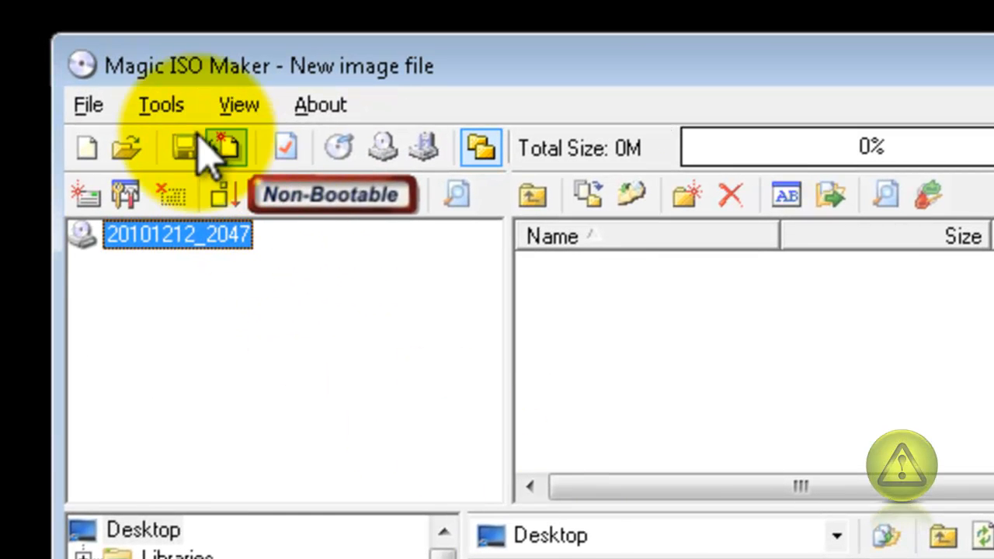
pyautogui.click(161, 104)
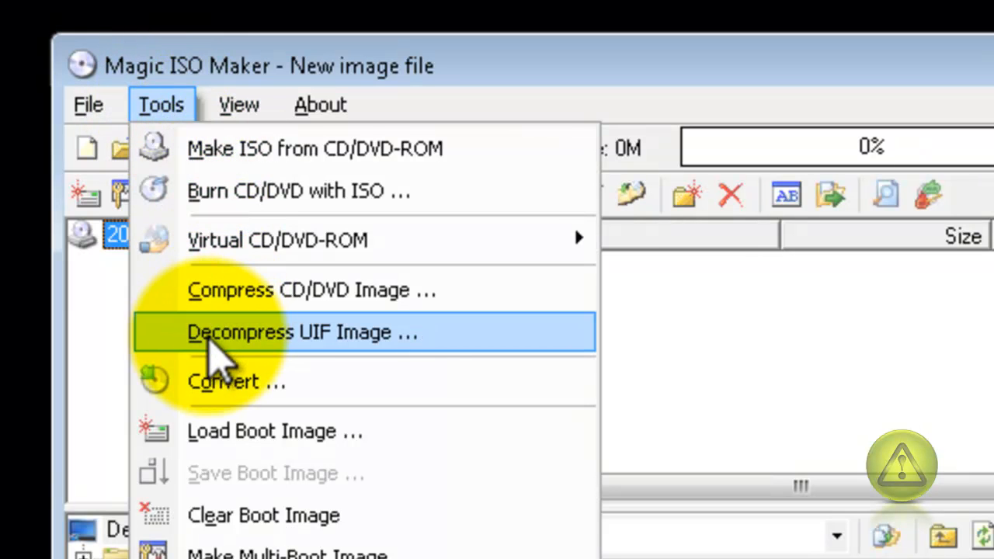
pyautogui.moveTo(241, 373)
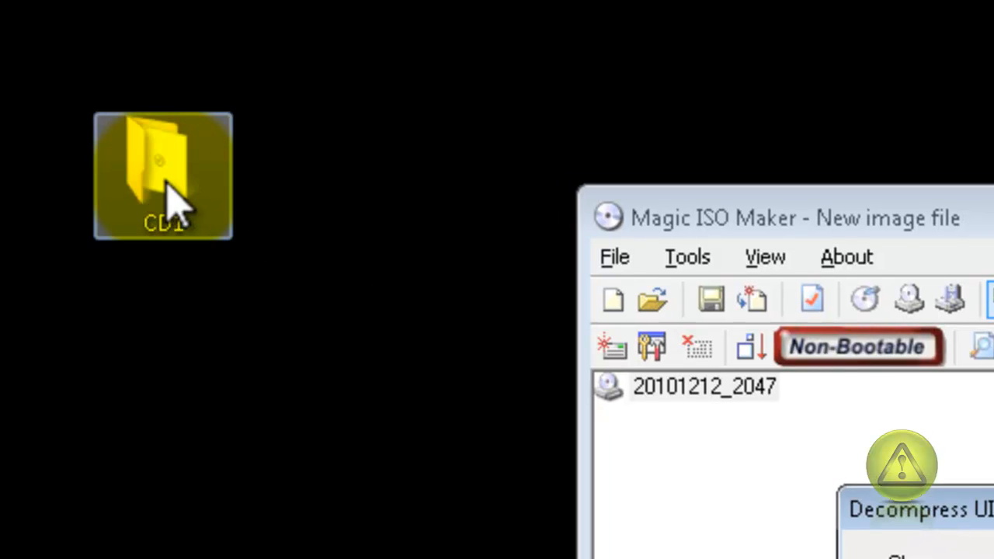
# Open the CD1 folder in Explorer to show Test 8.1v1 build 1115 CD1.uif
pyautogui.doubleClick(163, 174)
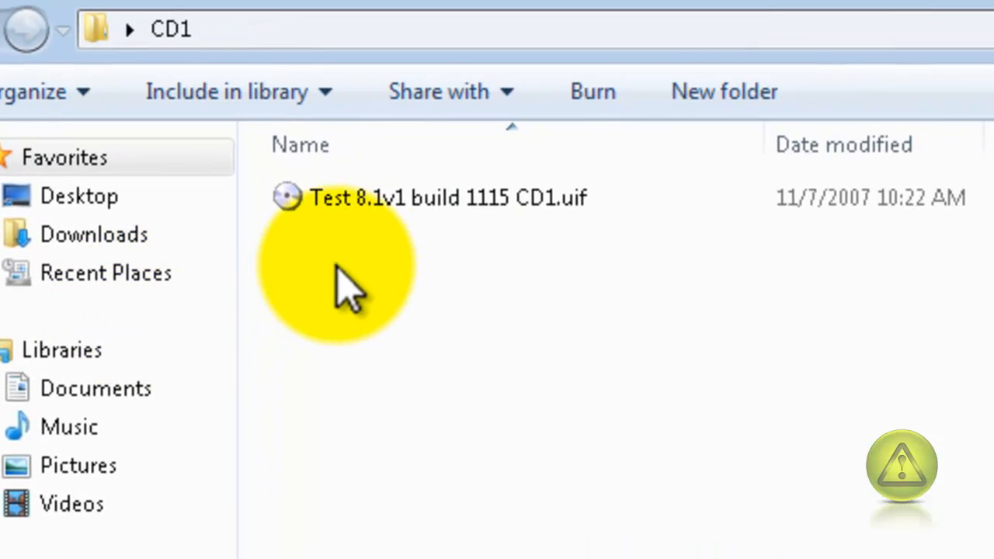
pyautogui.moveTo(338, 249)
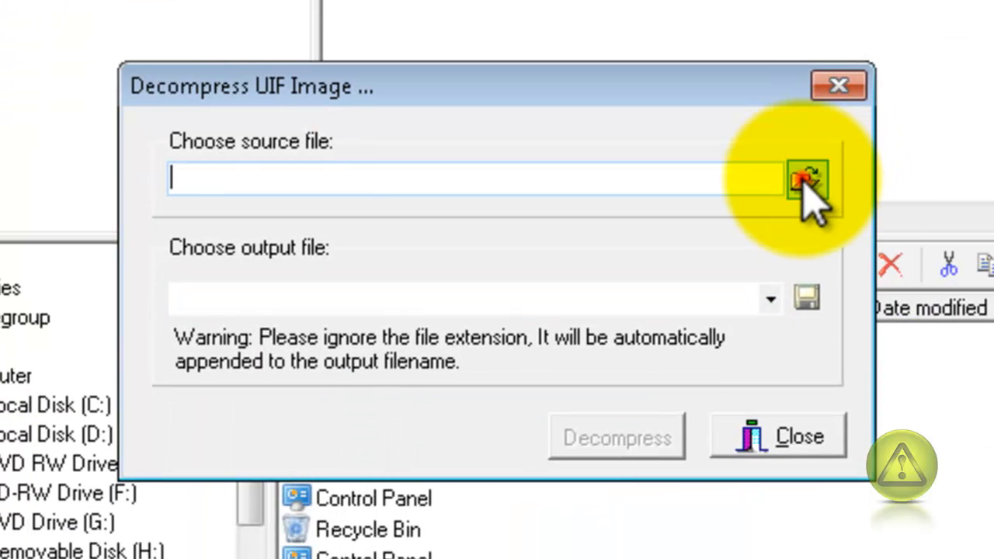
# Choose Desktop > CD1 > Test 8.1v1 build 1115 CD1.uif as the decompression source
pyautogui.click(808, 181)
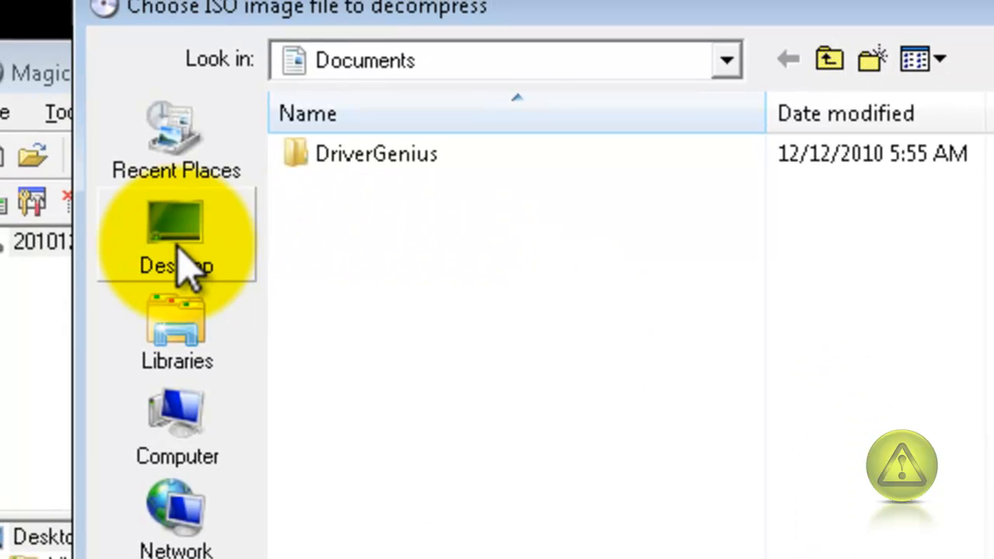
pyautogui.click(176, 241)
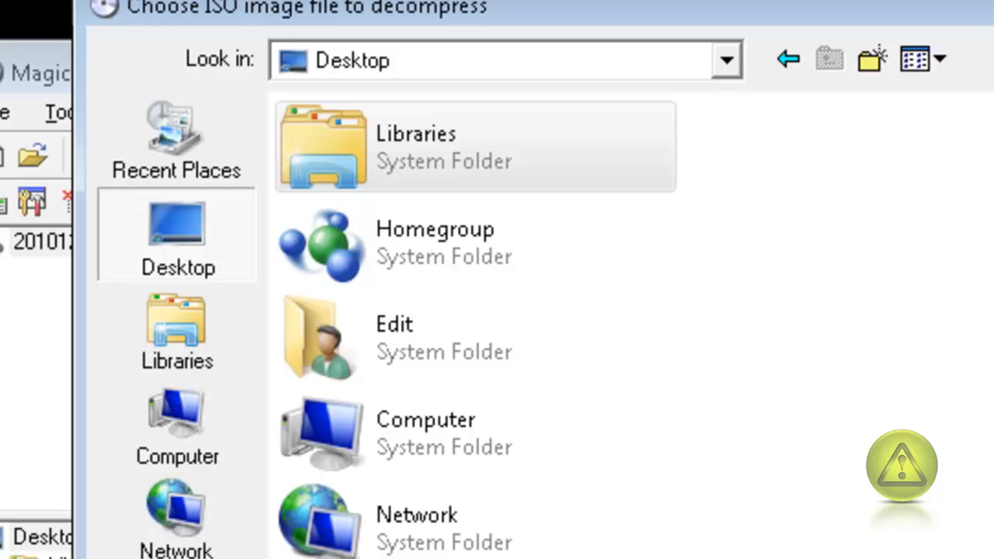
pyautogui.scroll(-3)
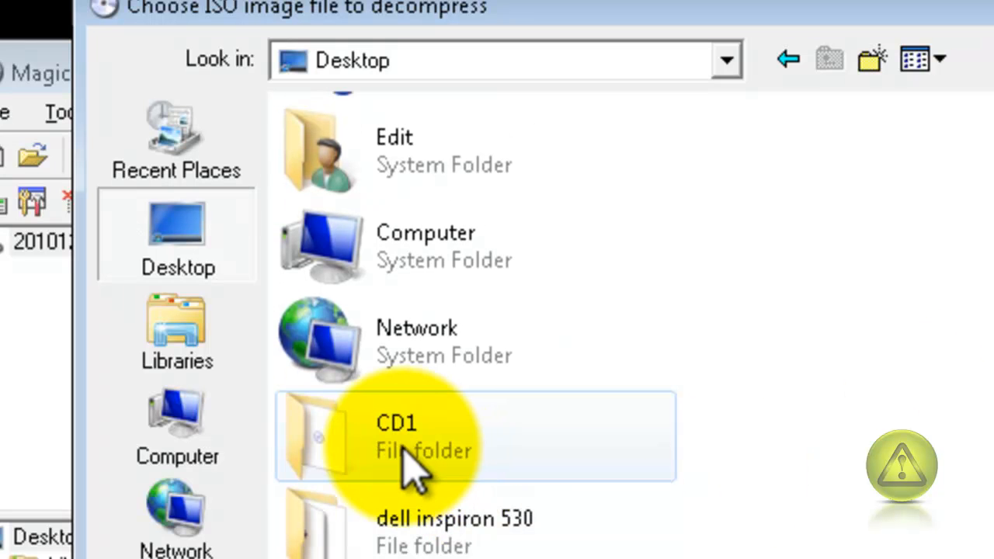
pyautogui.doubleClick(397, 435)
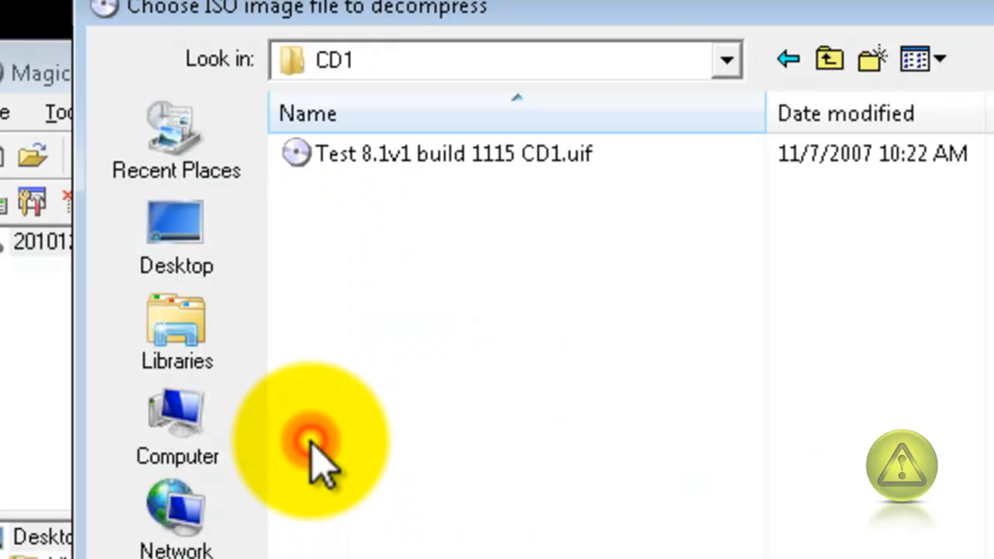
pyautogui.click(453, 153)
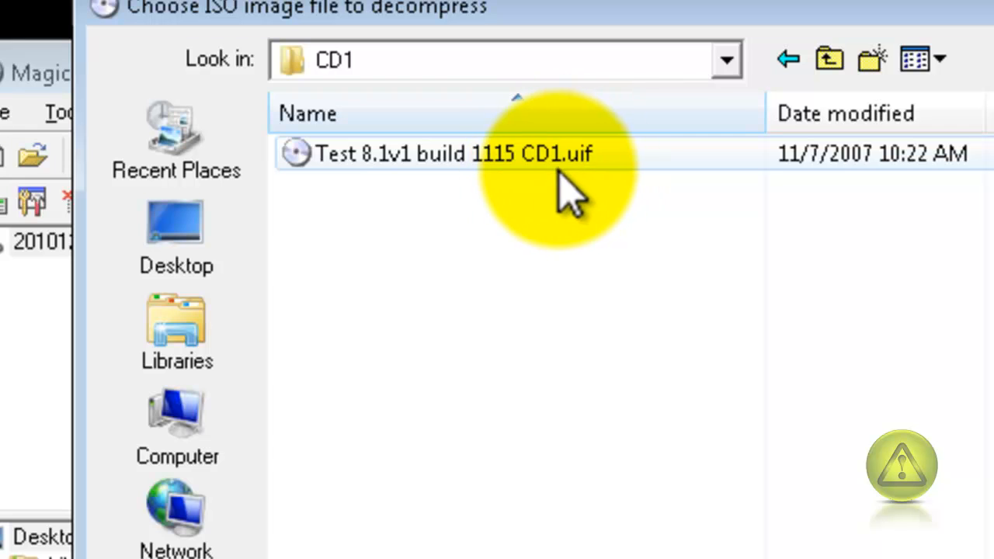
pyautogui.moveTo(551, 174)
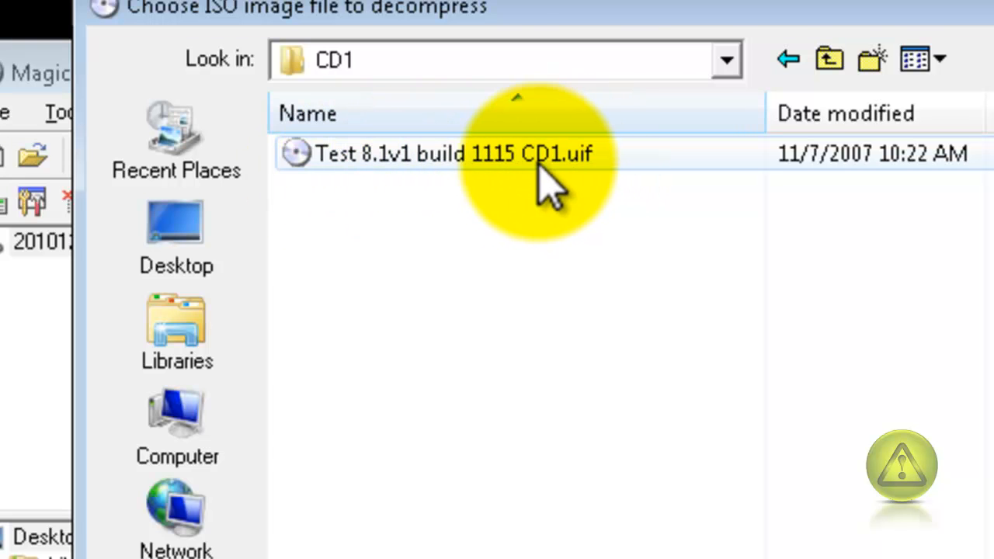
pyautogui.doubleClick(454, 153)
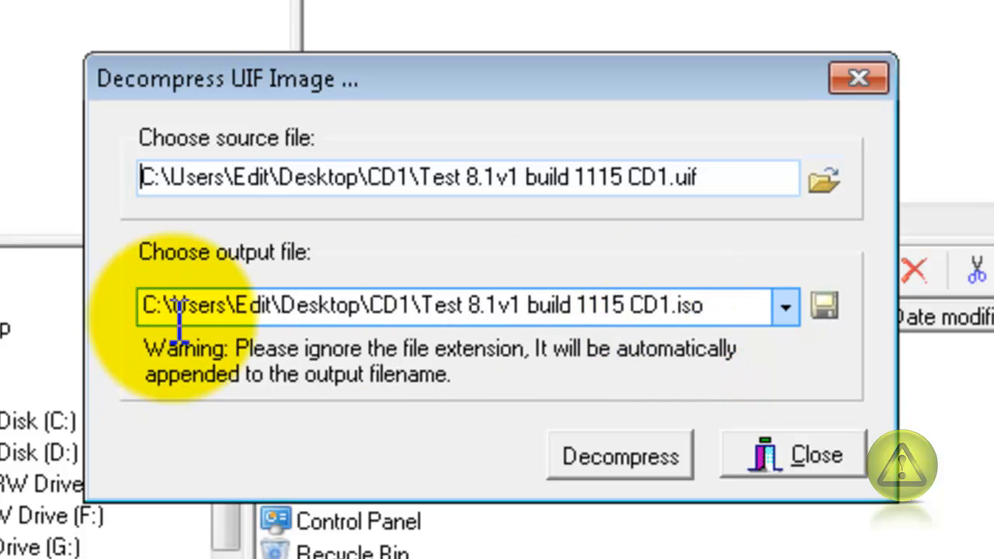
pyautogui.moveTo(334, 194)
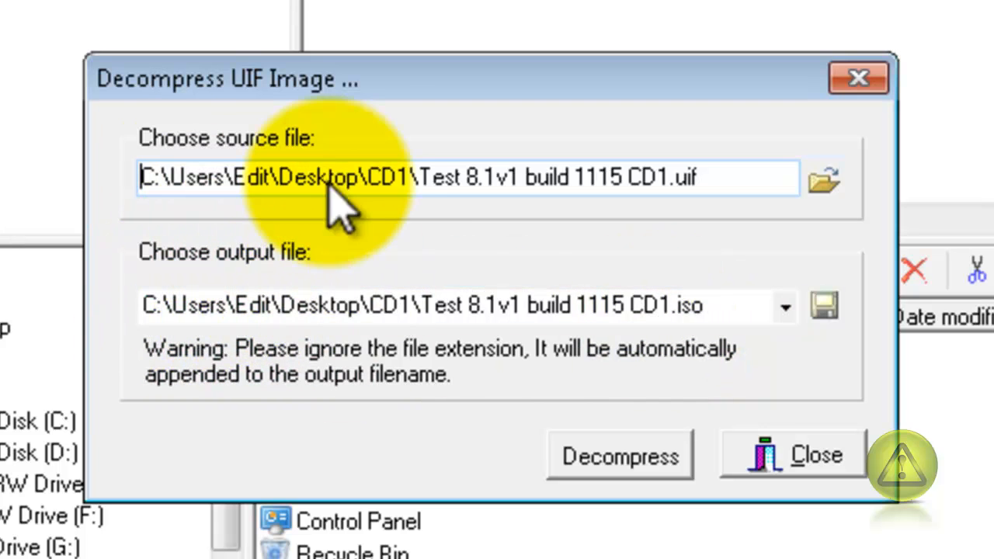
# Decompress the UIF into Test 8.1v1 build 1115 CD1.iso and close the Success window
pyautogui.click(544, 305)
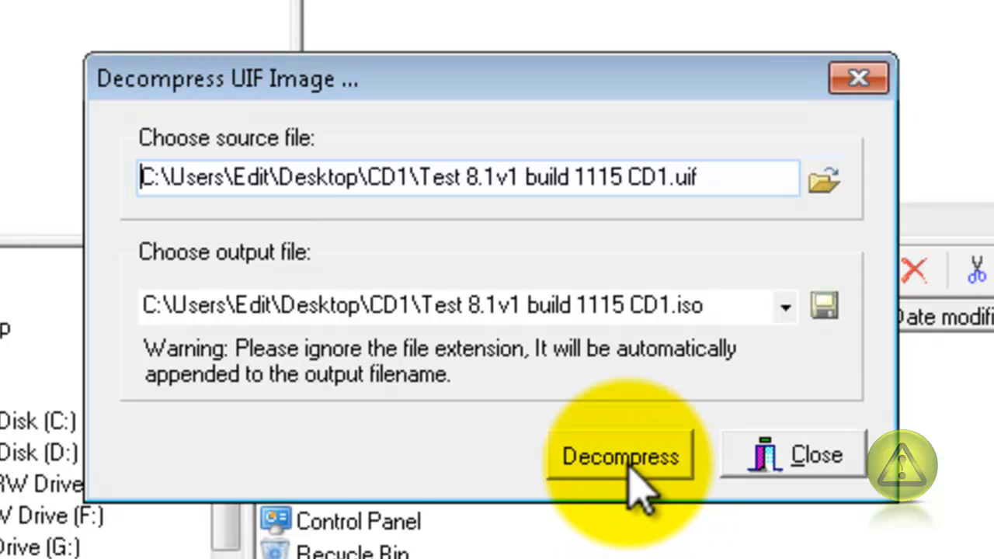
pyautogui.click(620, 456)
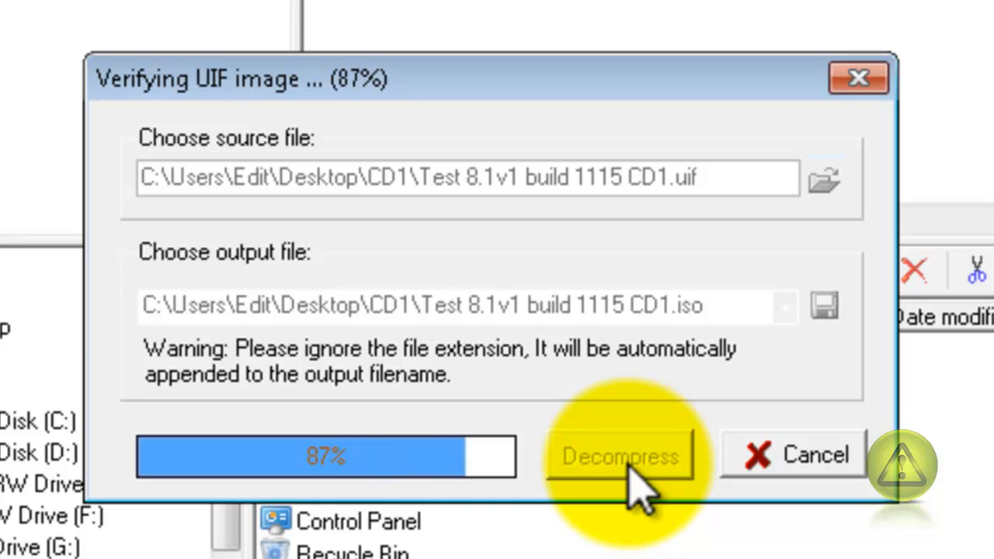
pyautogui.click(621, 456)
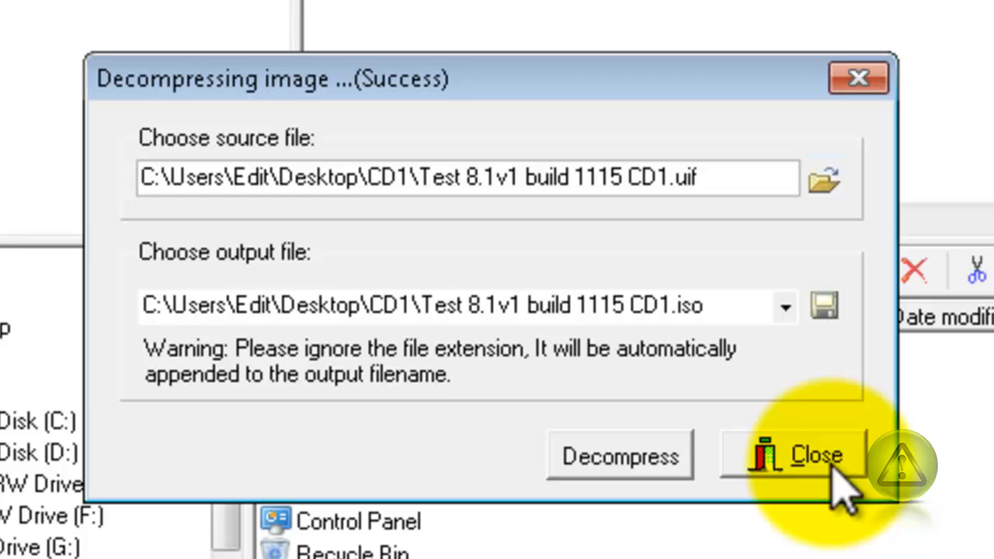
pyautogui.click(792, 454)
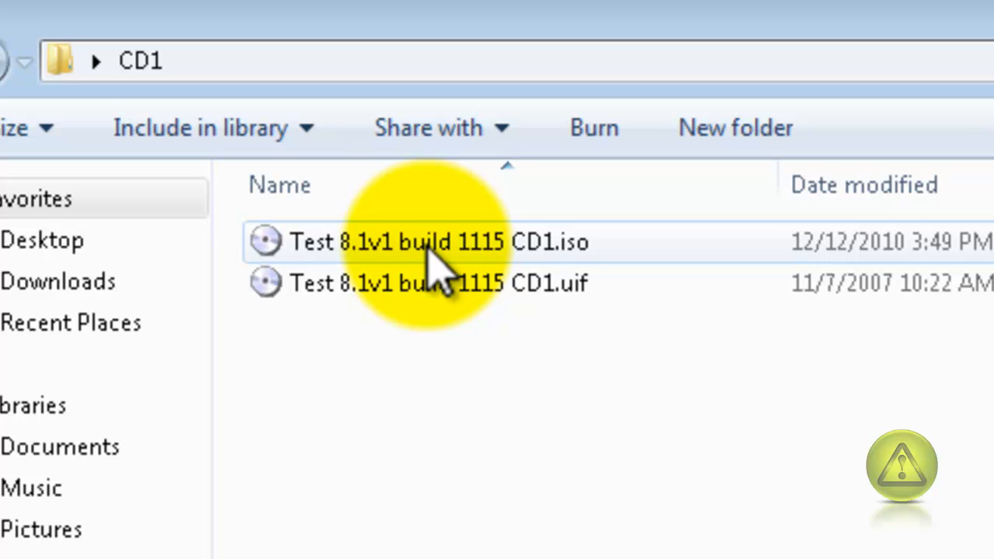
pyautogui.moveTo(443, 268)
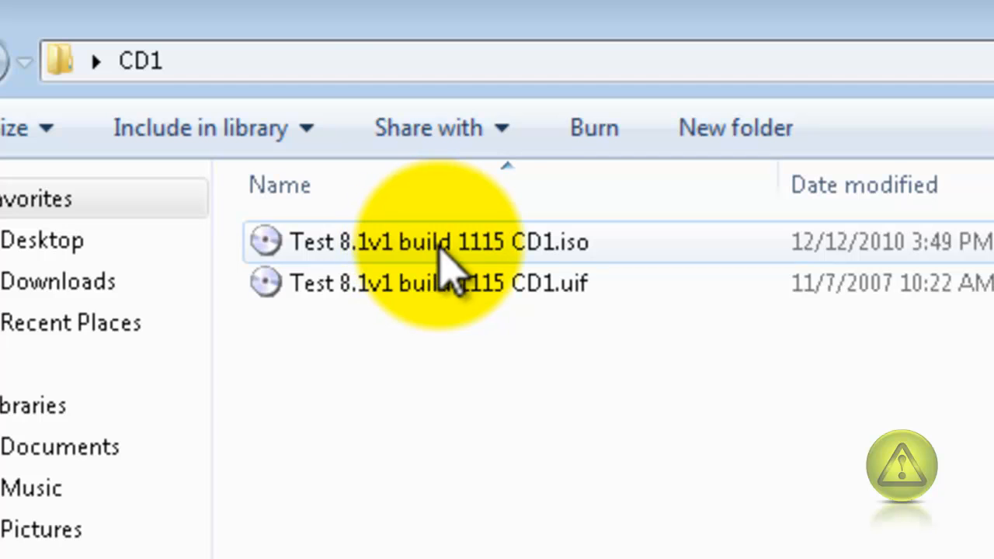
pyautogui.moveTo(660, 265)
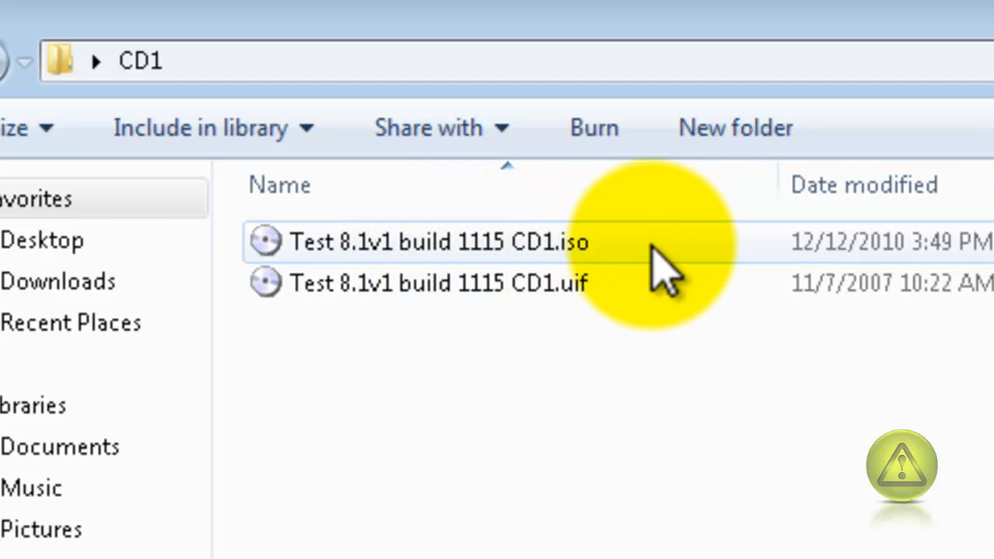
pyautogui.click(438, 242)
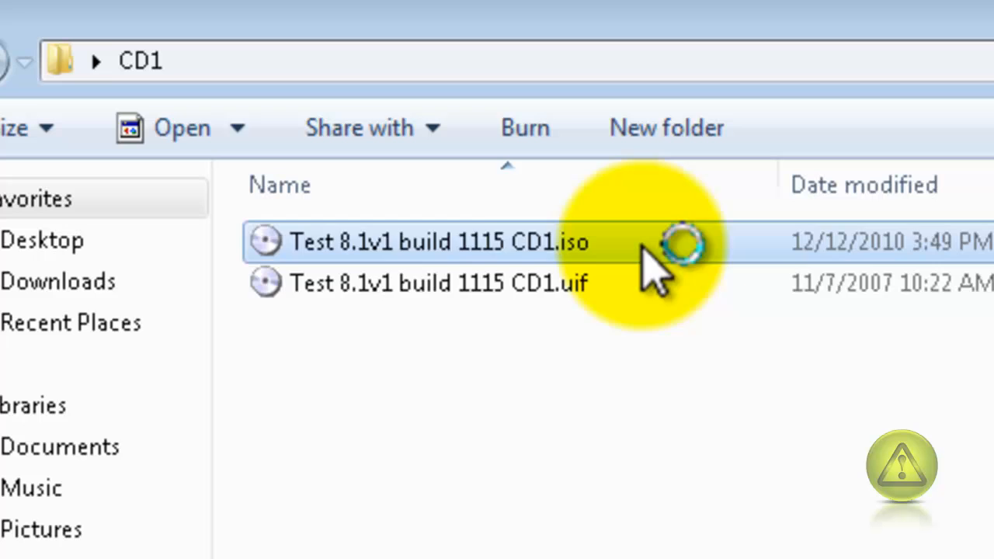
pyautogui.doubleClick(436, 242)
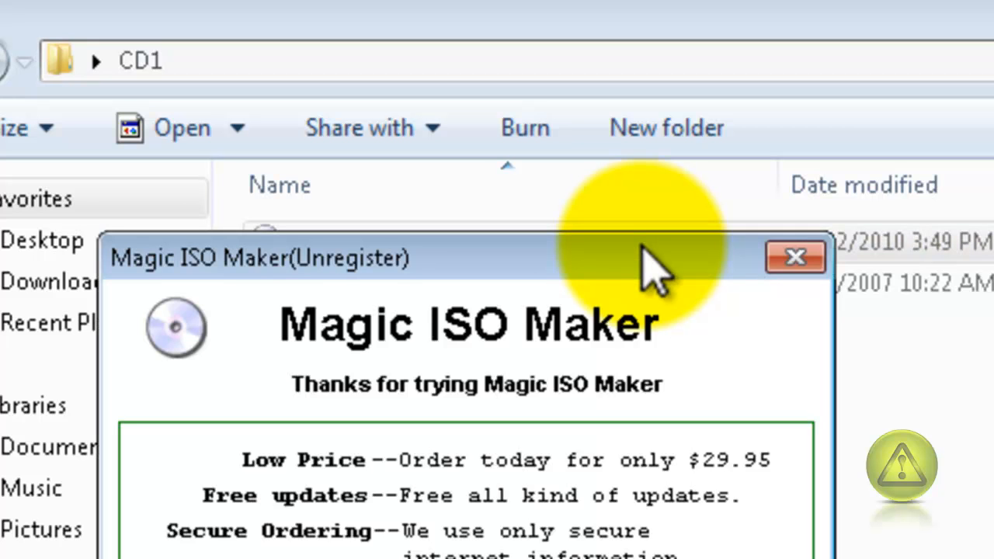
pyautogui.click(795, 257)
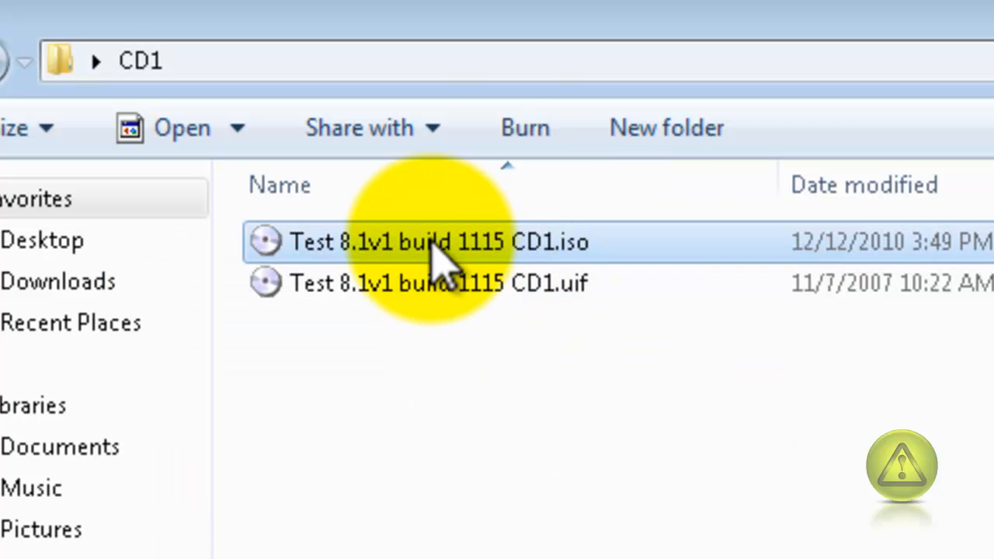
pyautogui.rightClick(439, 241)
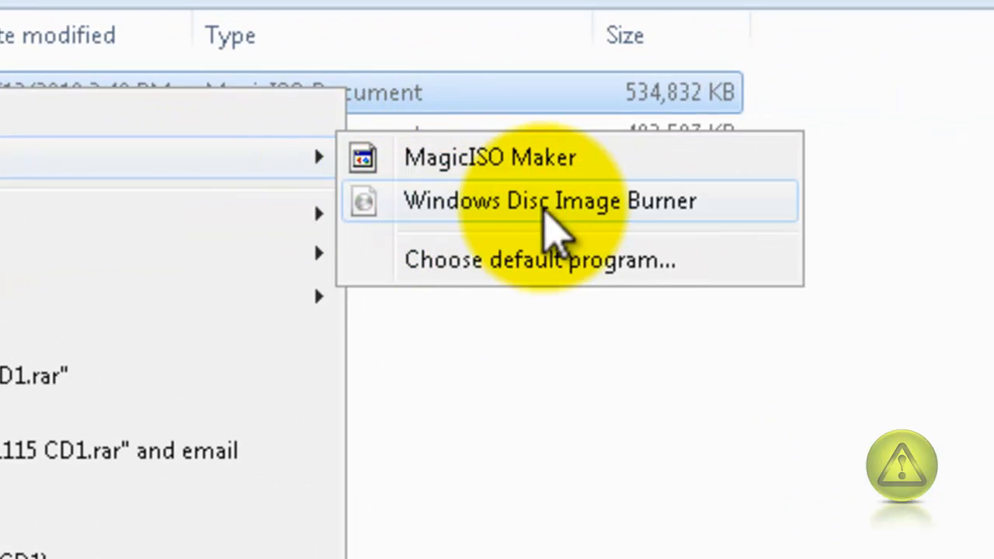
pyautogui.click(549, 200)
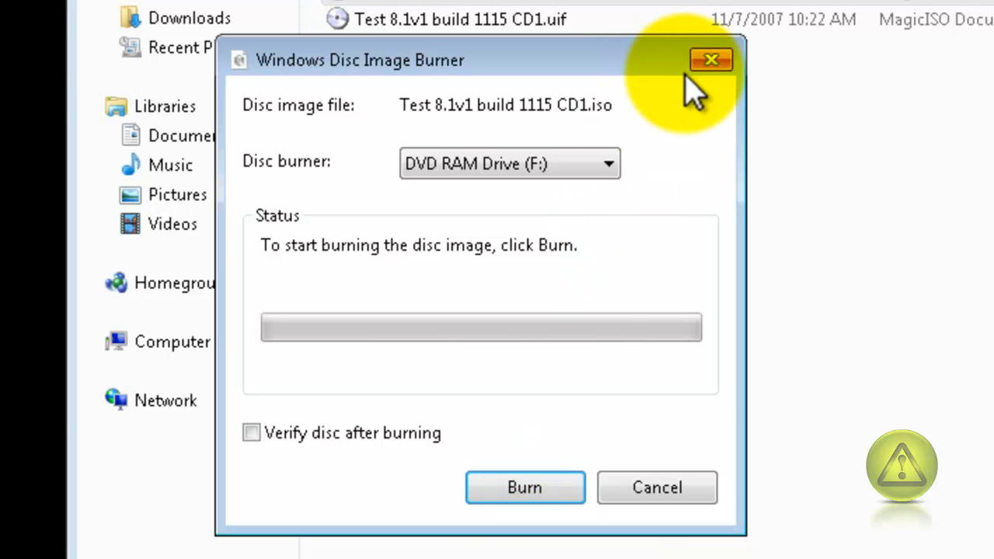
pyautogui.click(710, 60)
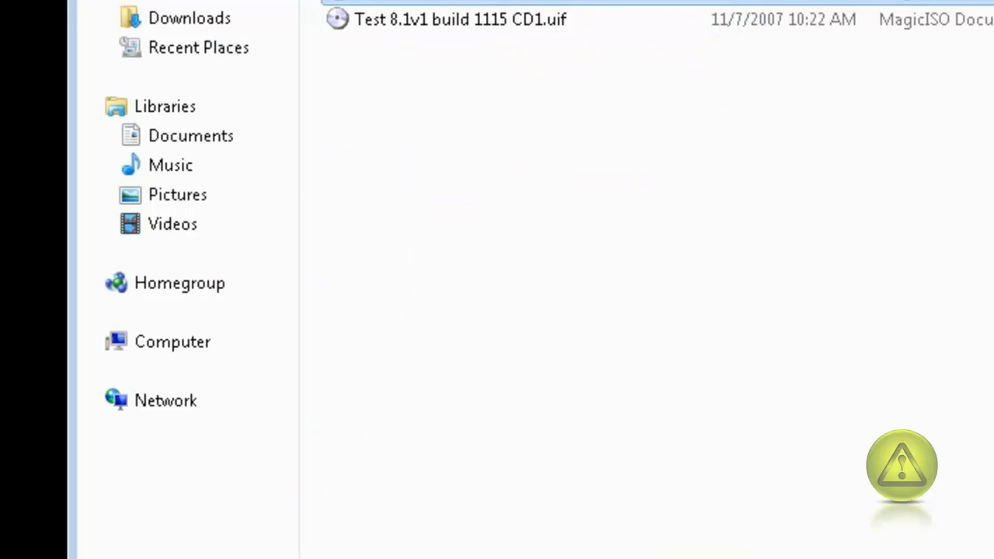